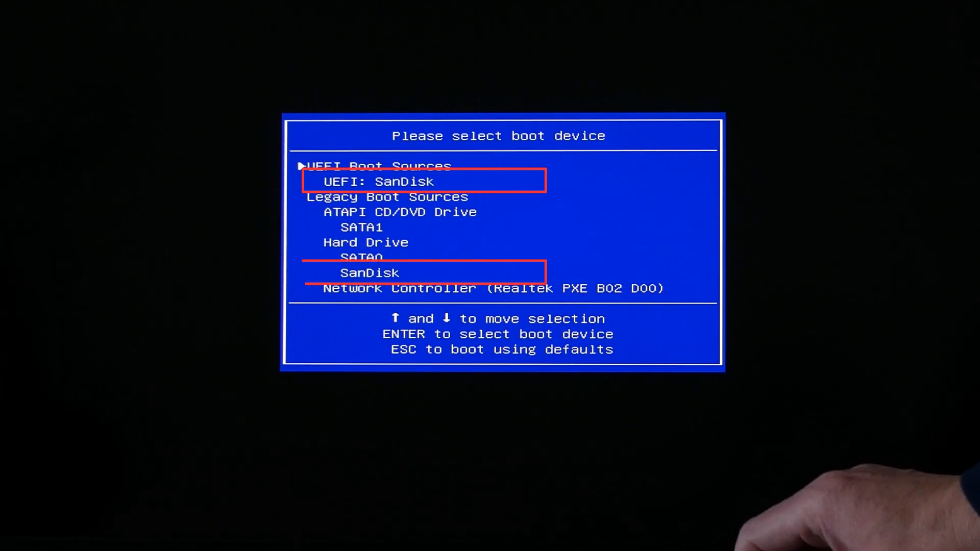
- Boot the computer from the UEFI: SanDisk entry in the BIOS boot menu
key(Down)
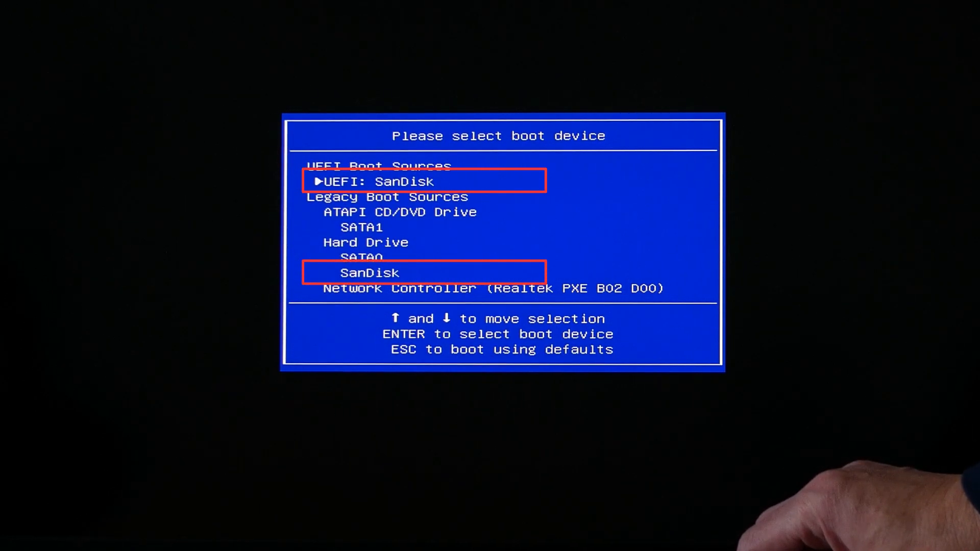
key(Down)
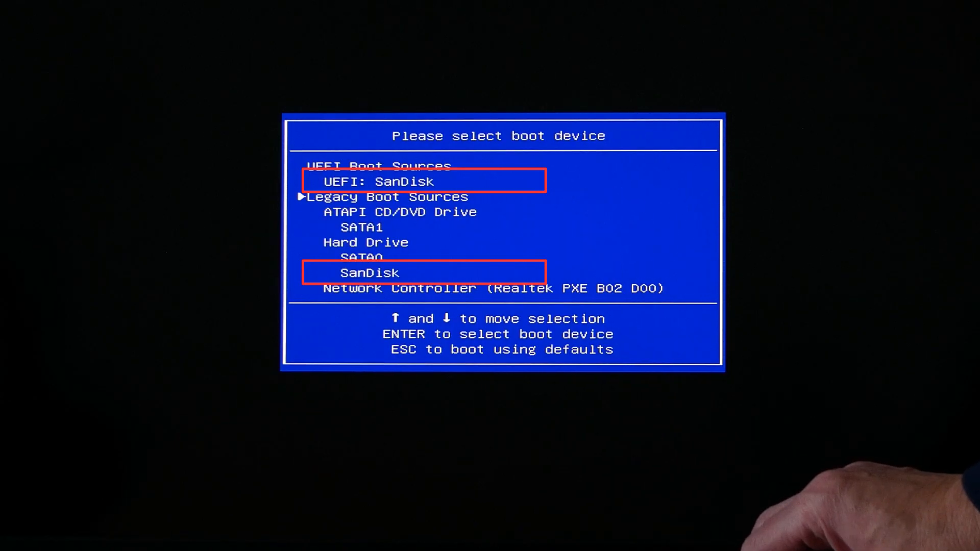
key(Down)
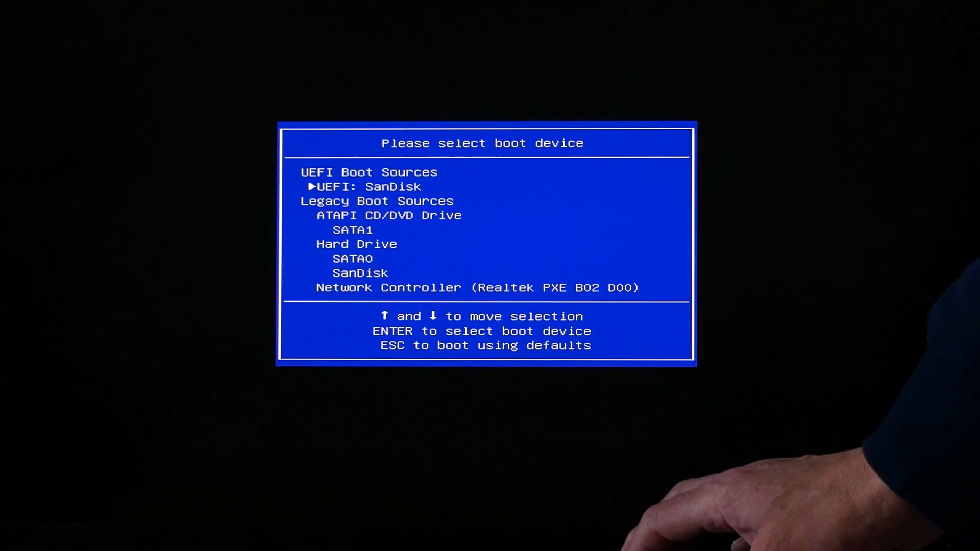
key(enter)
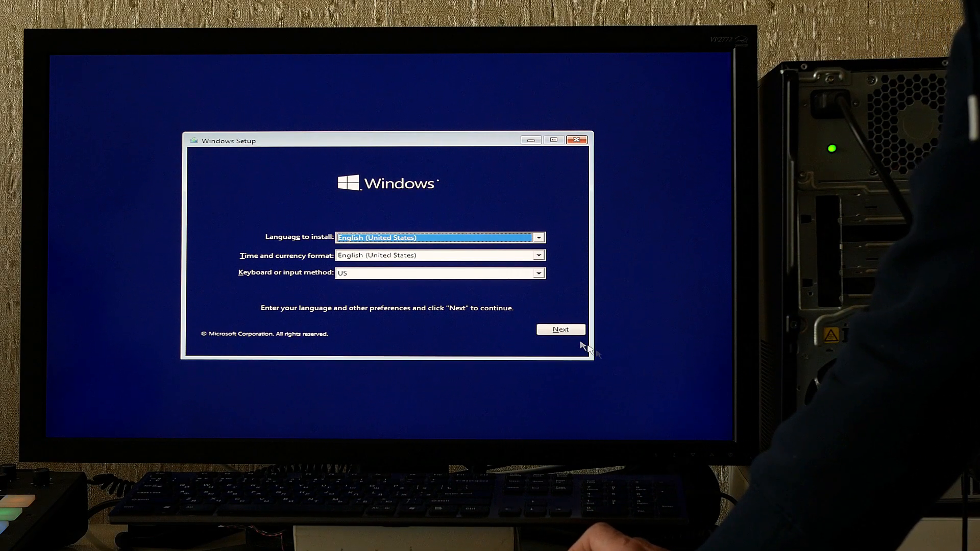
- Advance Windows Setup through language, Install now and license, then choose Drive 0 Partition 2
click(561, 330)
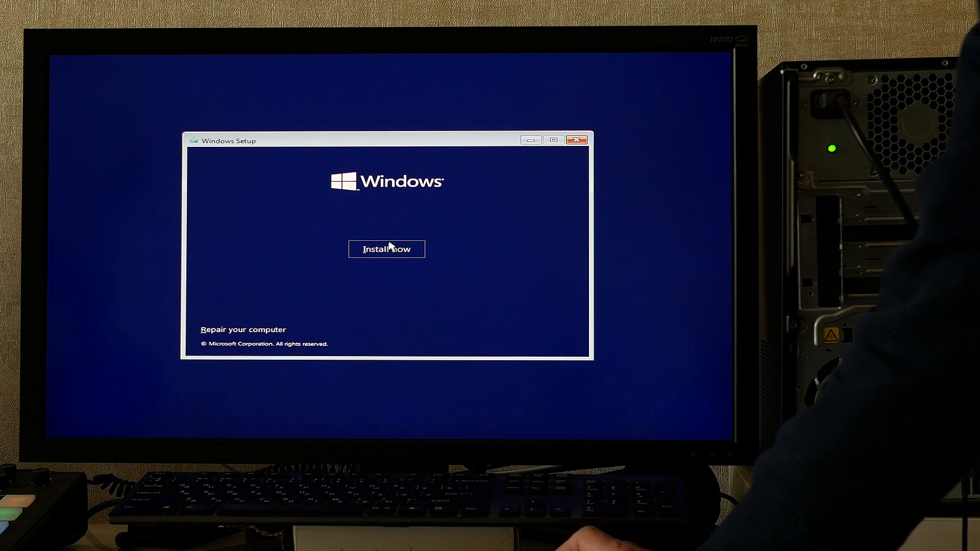
click(386, 249)
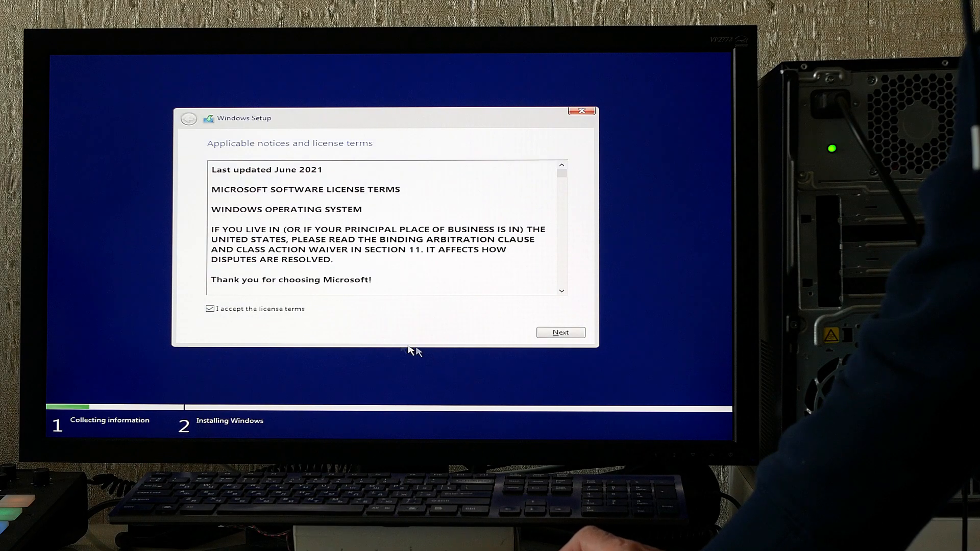
click(559, 332)
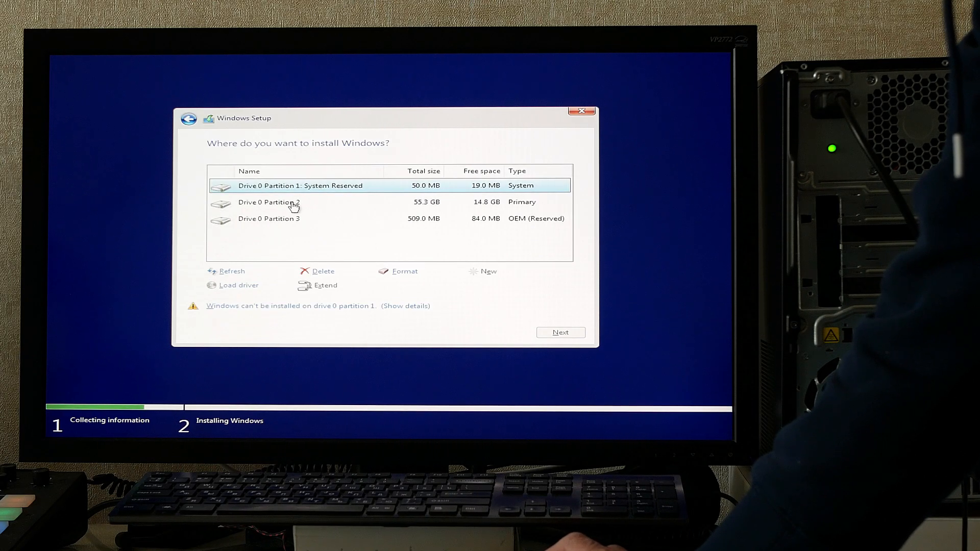
click(269, 202)
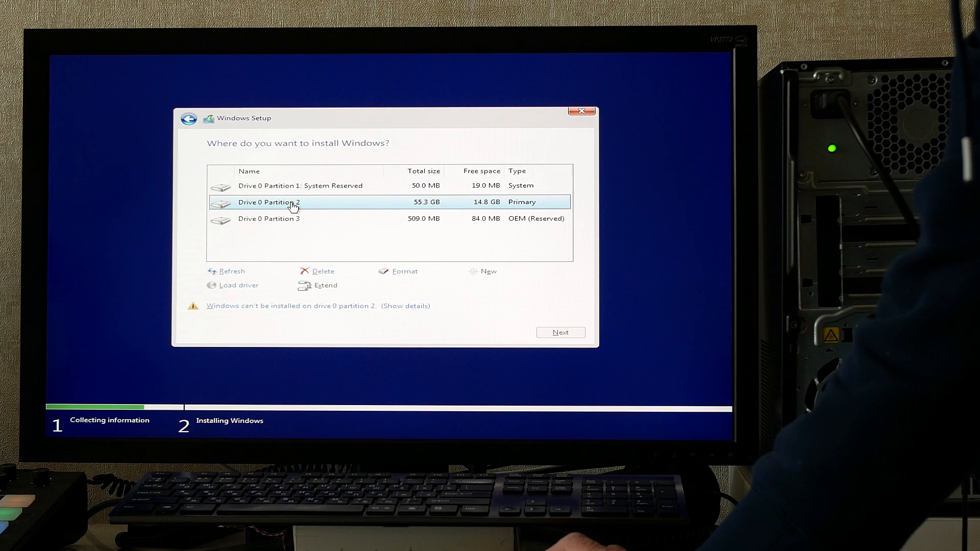
click(560, 331)
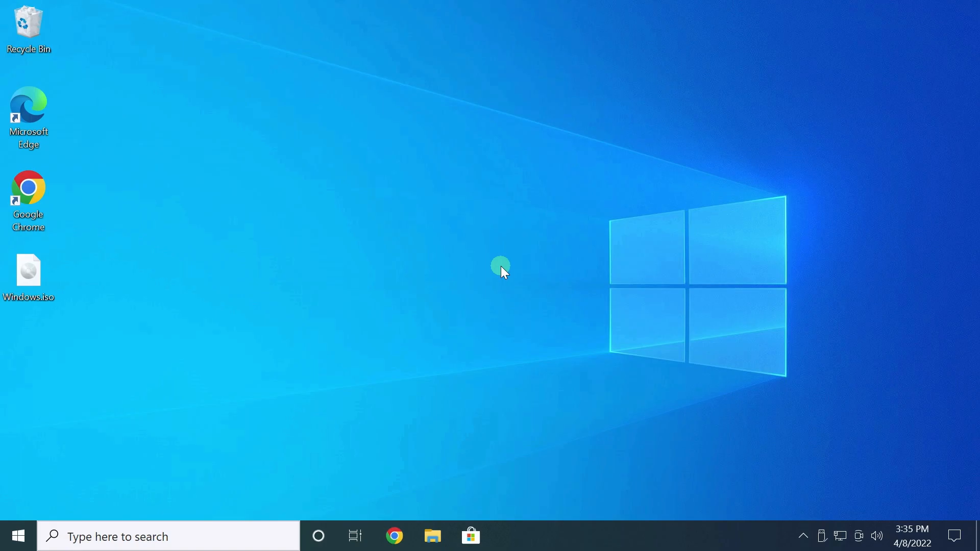
mouse_move(328, 509)
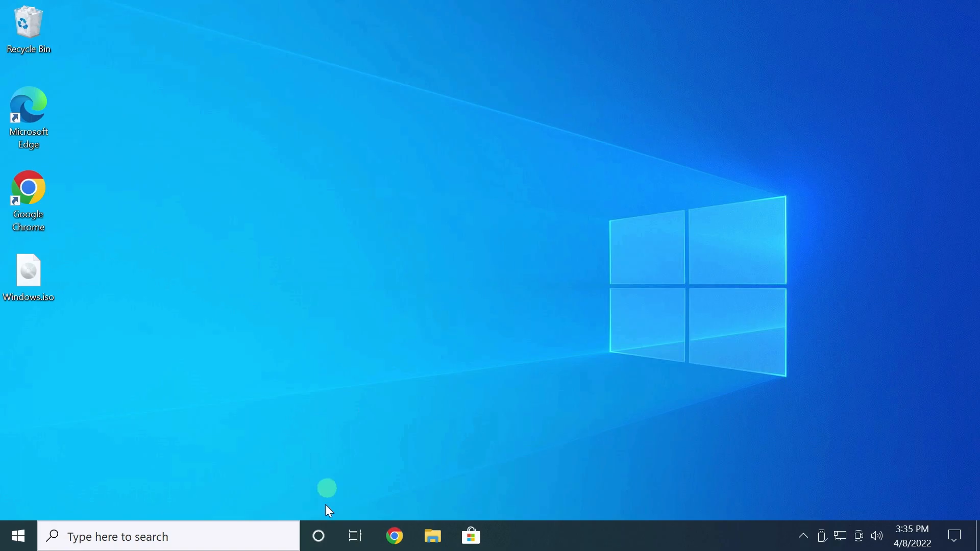
- Launch rufus-3.18.exe from the Downloads folder and allow it to run
click(431, 536)
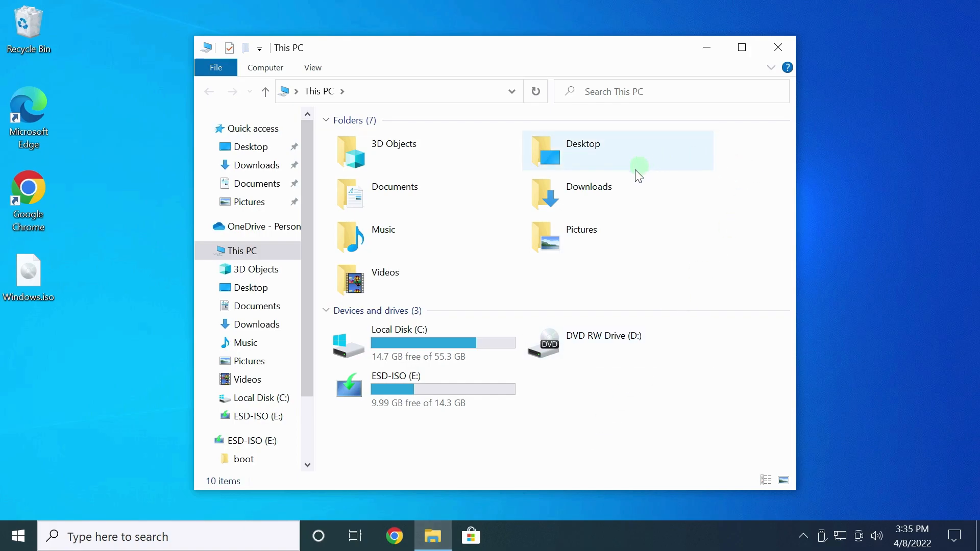
double_click(588, 186)
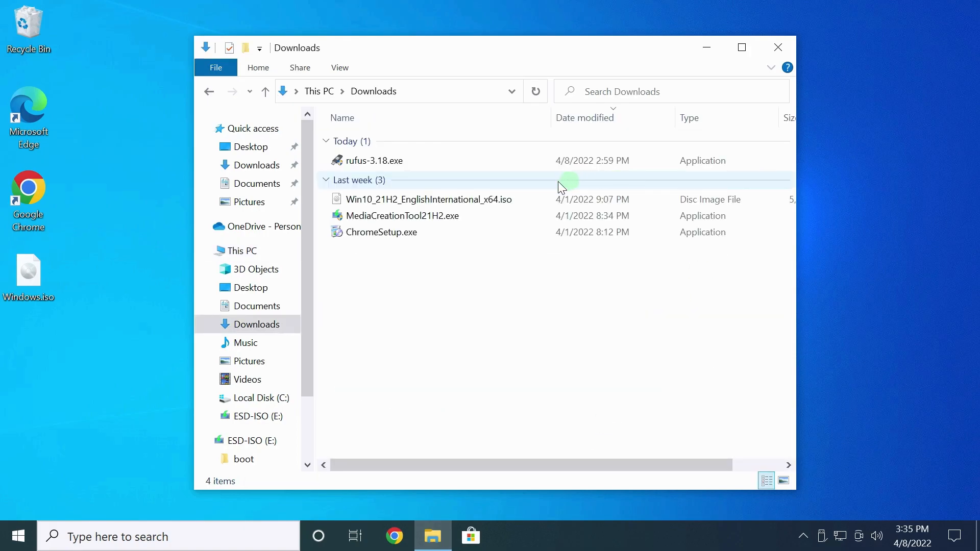
double_click(373, 160)
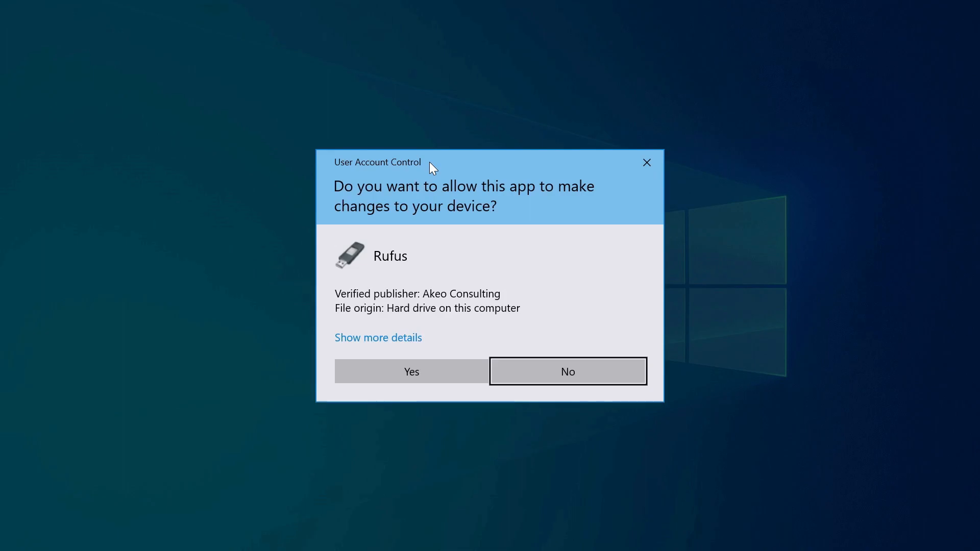
click(410, 372)
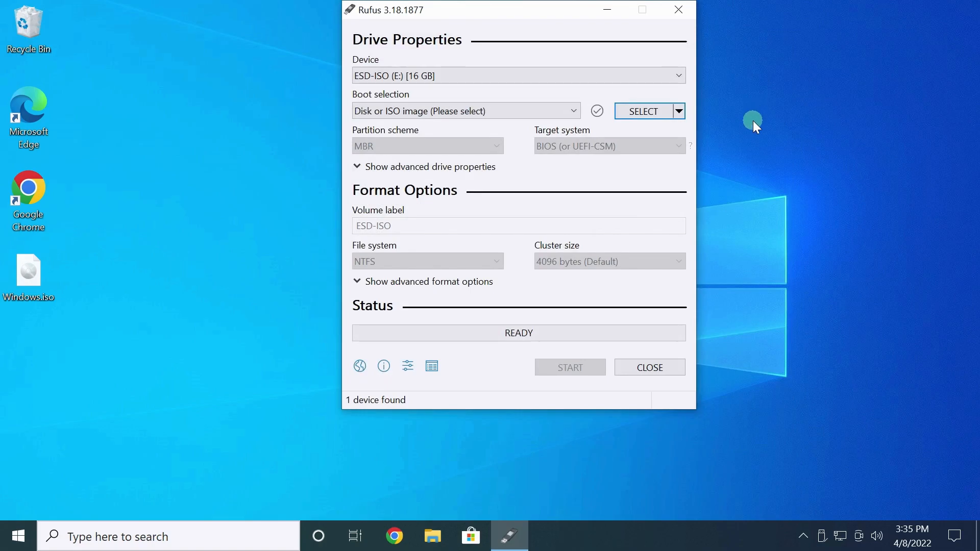
mouse_move(656, 118)
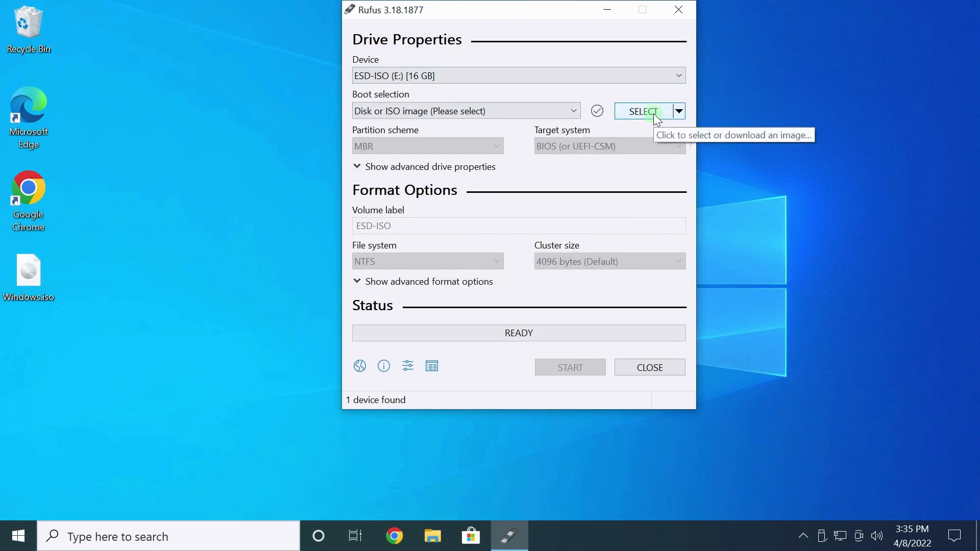
- Load Windows.iso from the Desktop as the boot image for the ESD-ISO (E:) drive
click(641, 110)
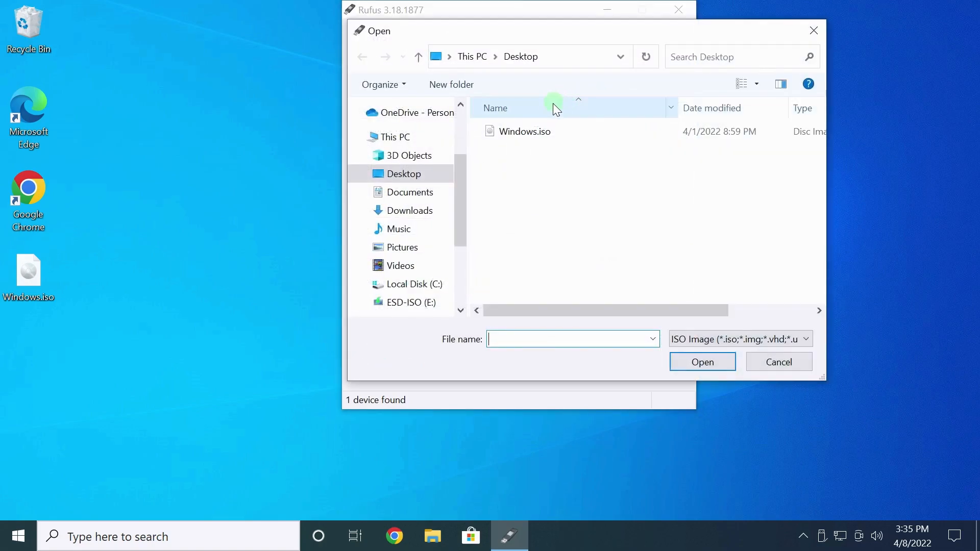
click(525, 132)
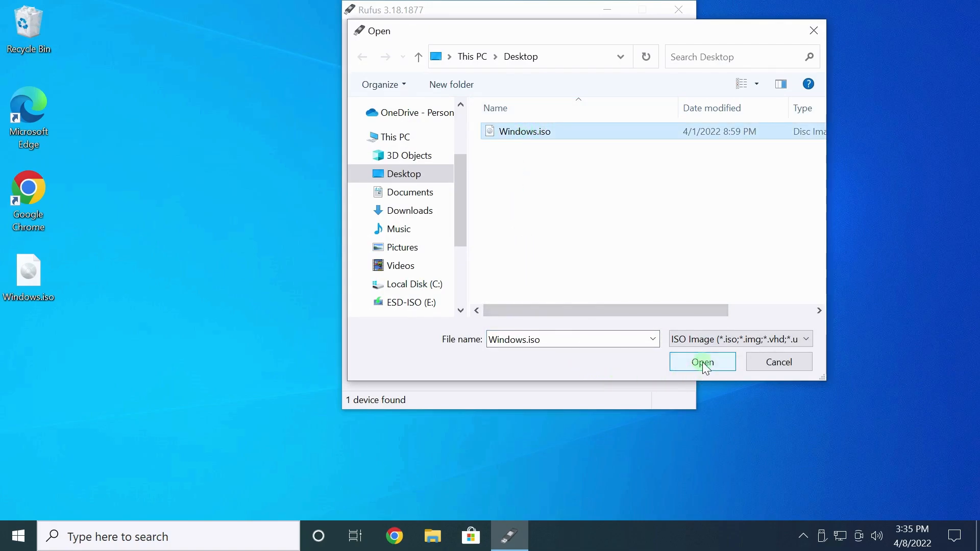
click(702, 361)
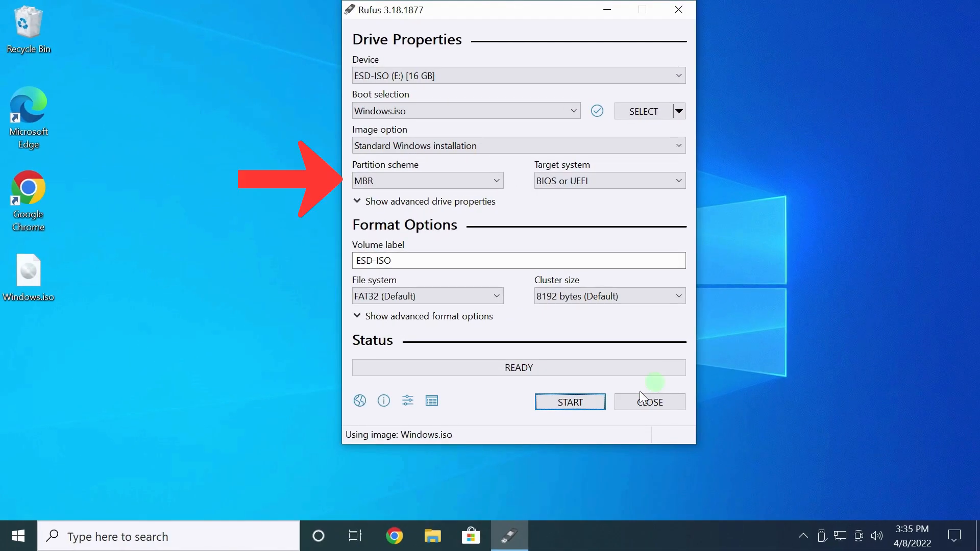
mouse_move(486, 207)
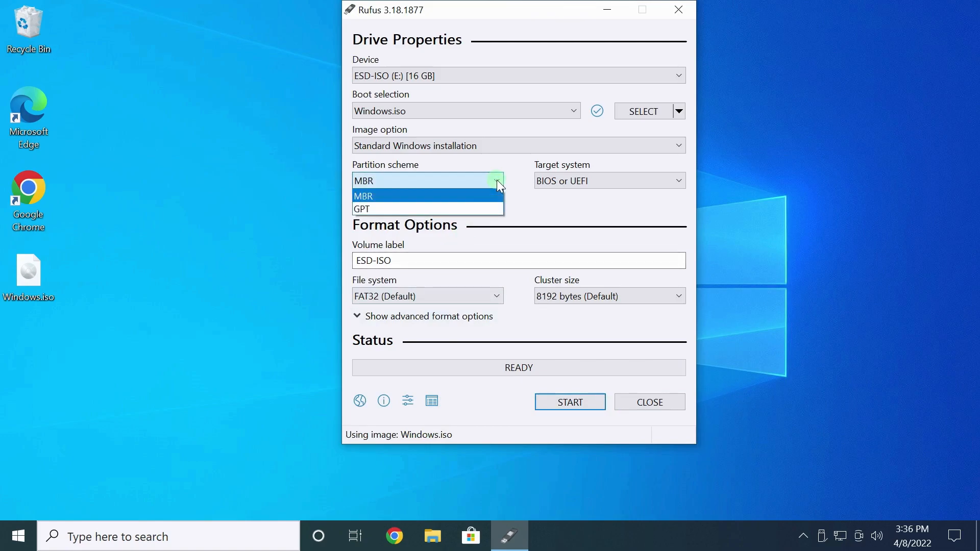
- Set the partition scheme to MBR with target system BIOS or UEFI
click(362, 196)
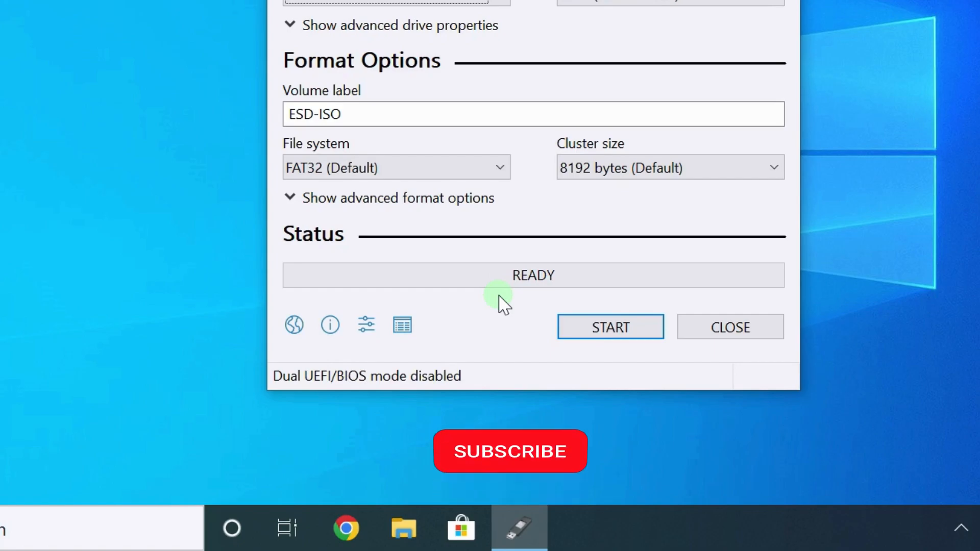
- Disable dual UEFI/BIOS mode for the drive being prepared
click(510, 450)
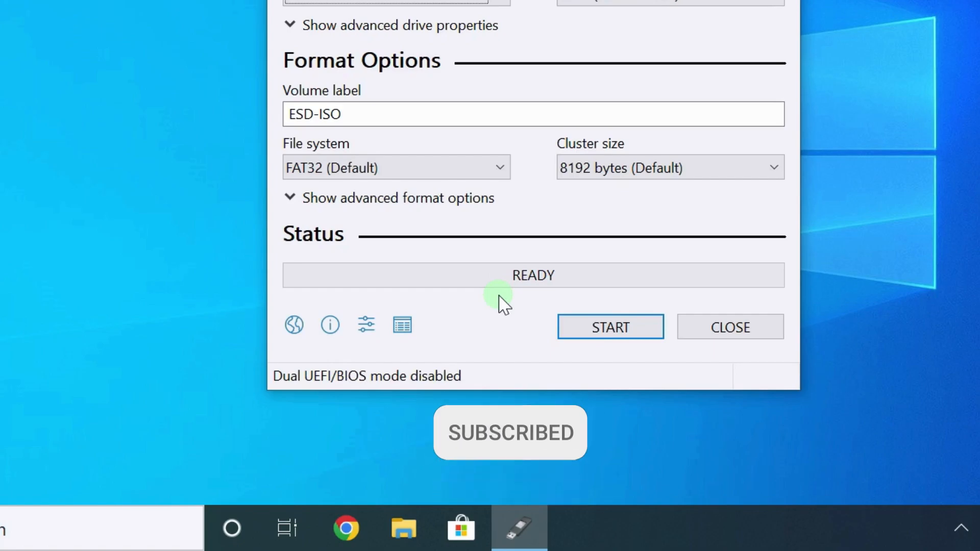